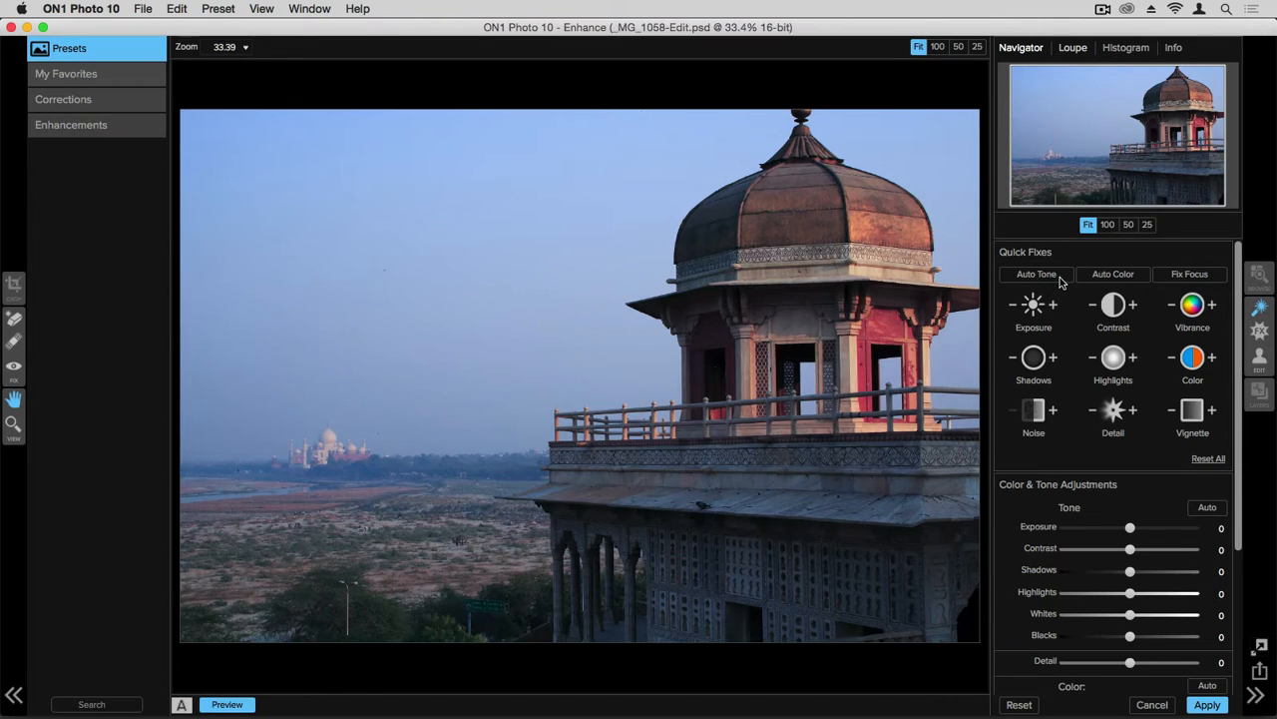
Try Auto tone and turn it back off, then raise Exposure to 0.3.
click(1036, 274)
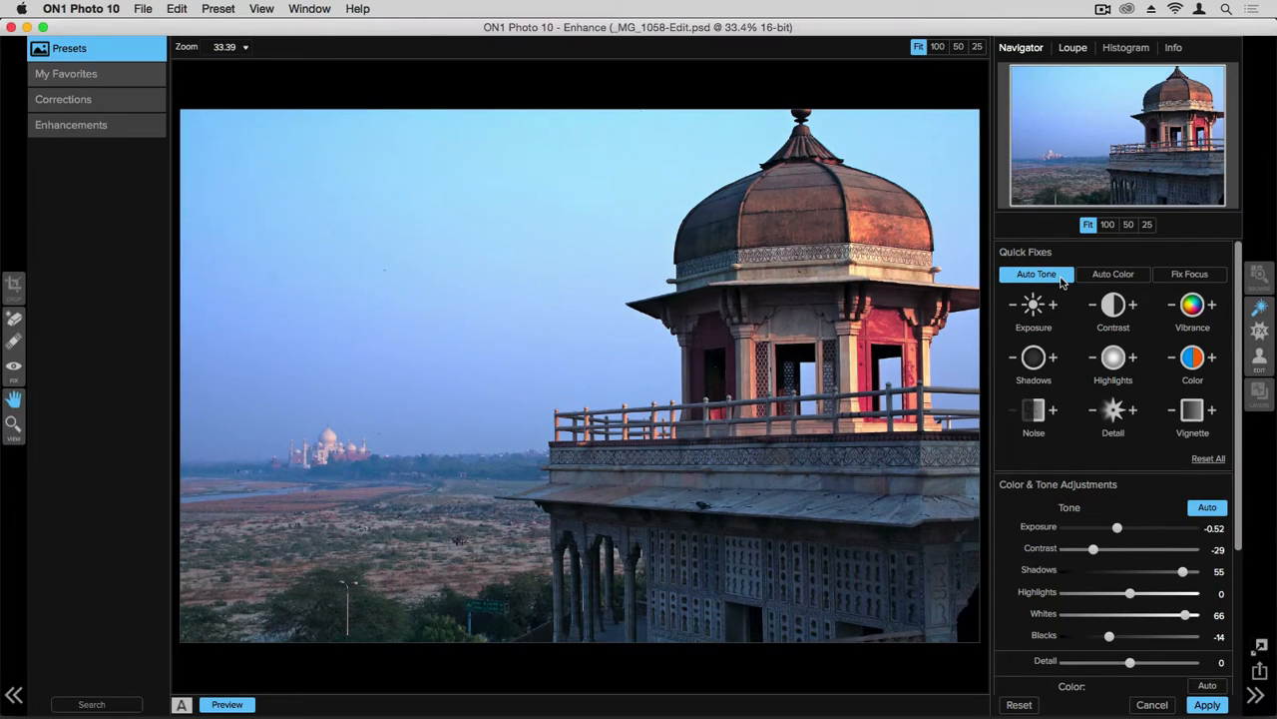
click(1036, 273)
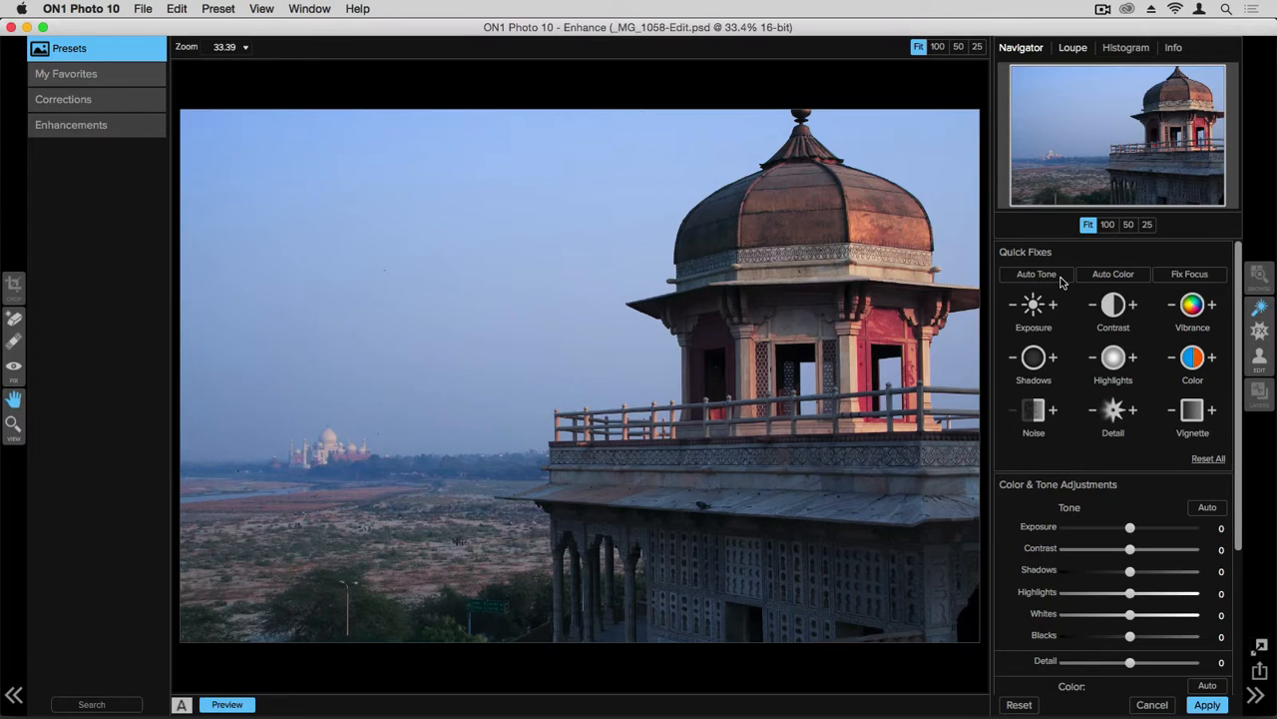
mouse_move(1058, 311)
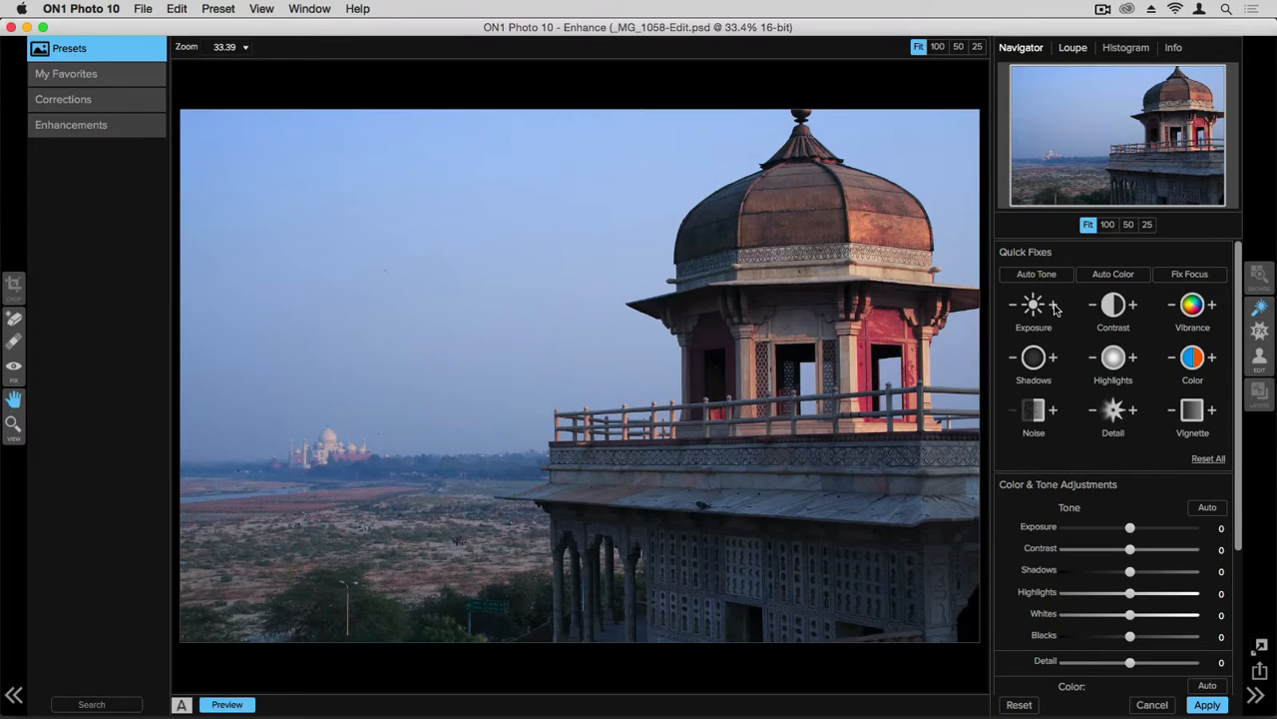
click(1053, 304)
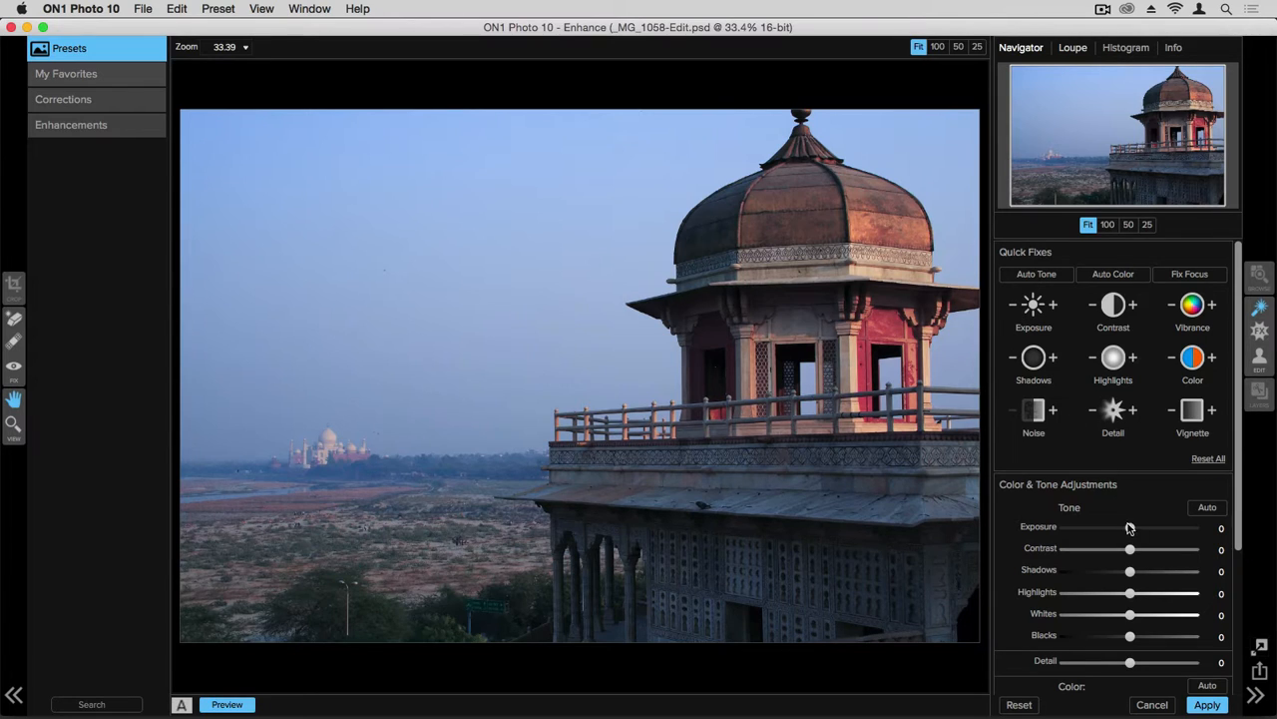
drag(1129, 528, 1135, 528)
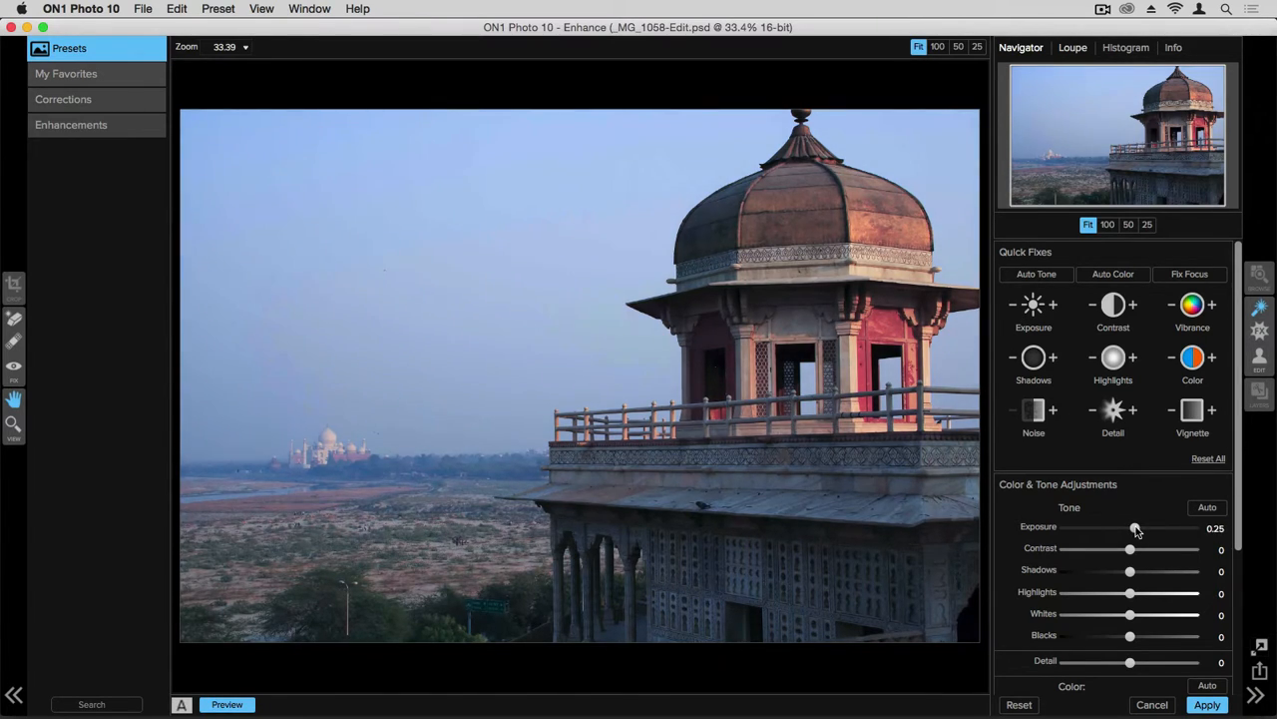
drag(1135, 527, 1141, 528)
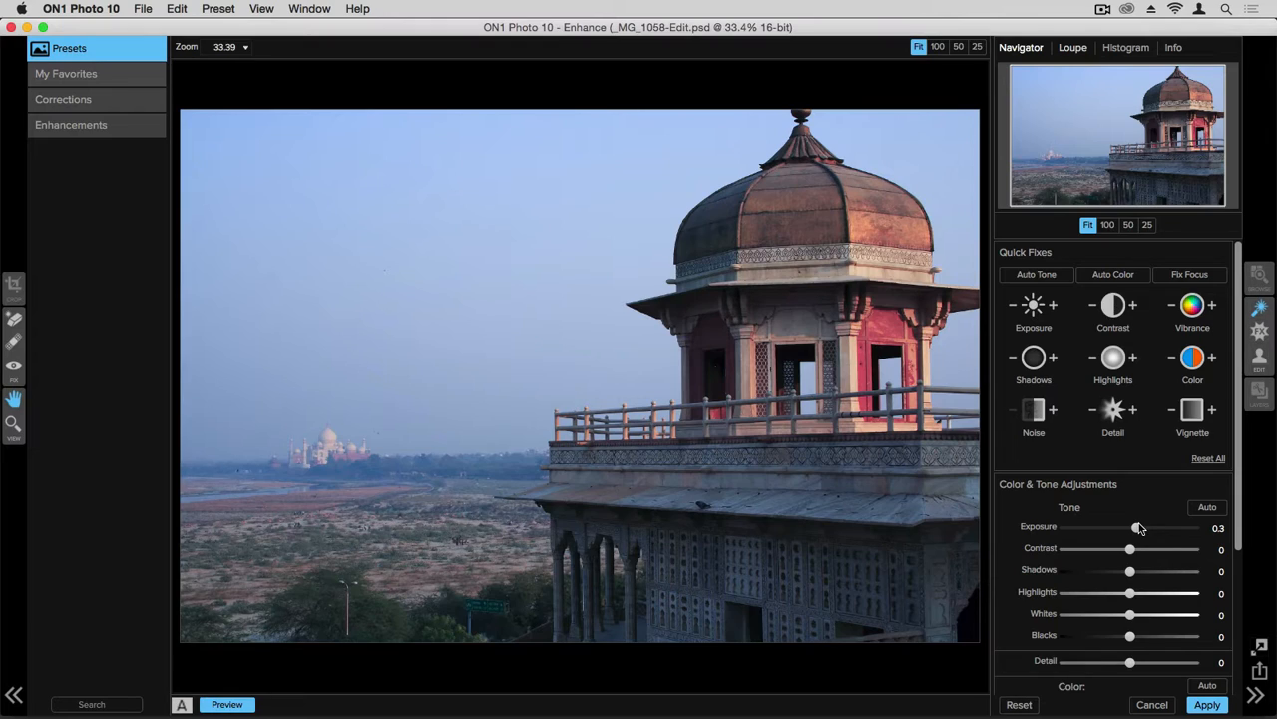
mouse_move(1131, 552)
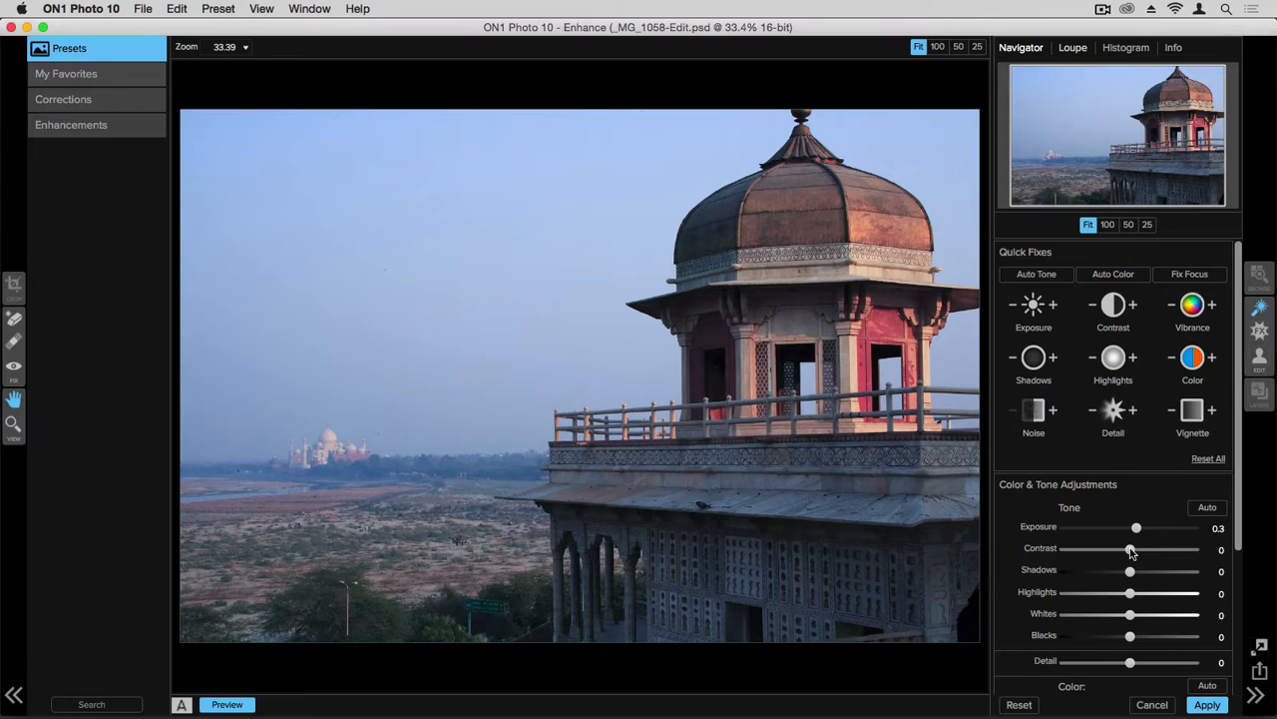
Add Contrast to 12 and lift Shadows to 19.
drag(1131, 549, 1139, 549)
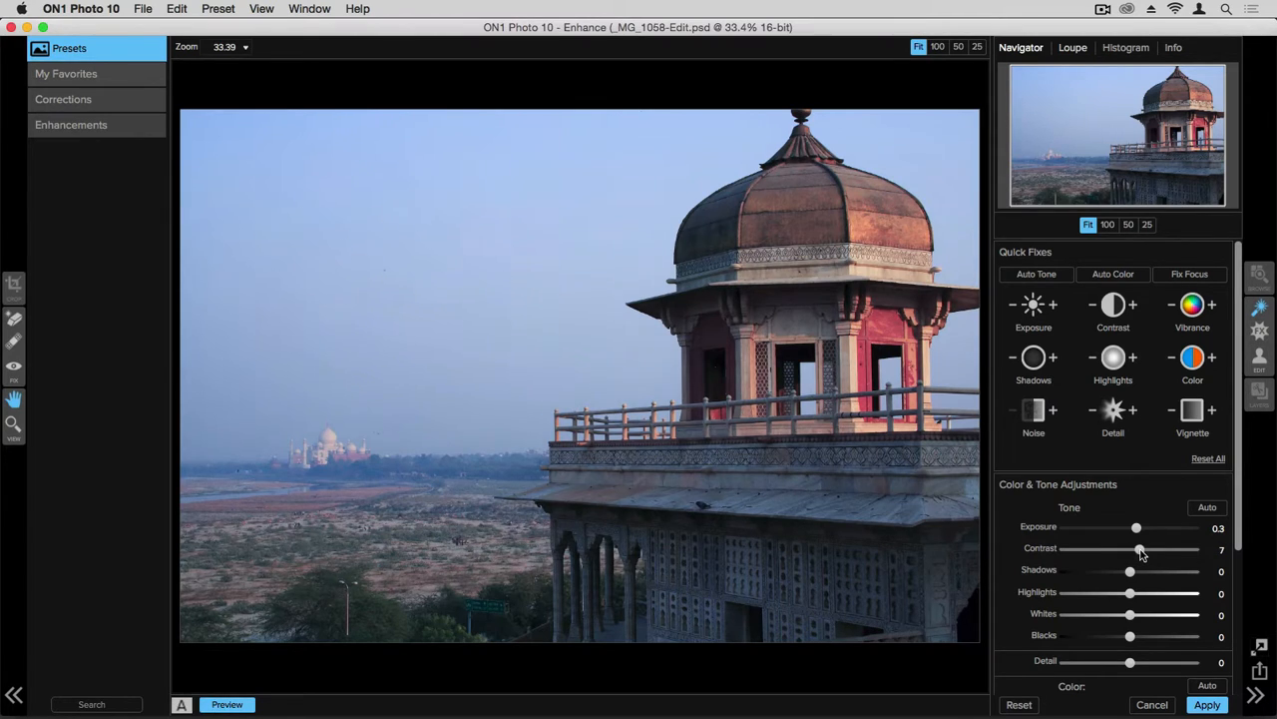
drag(1141, 550, 1147, 550)
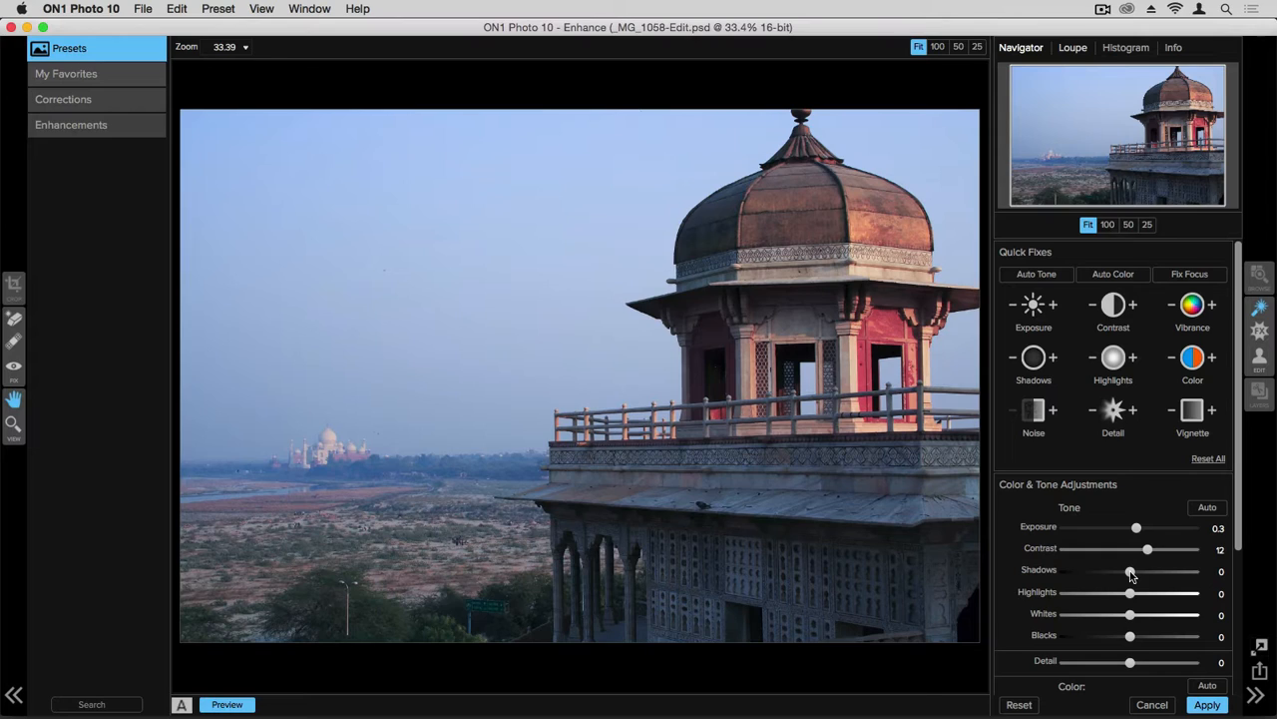
drag(1130, 571, 1154, 571)
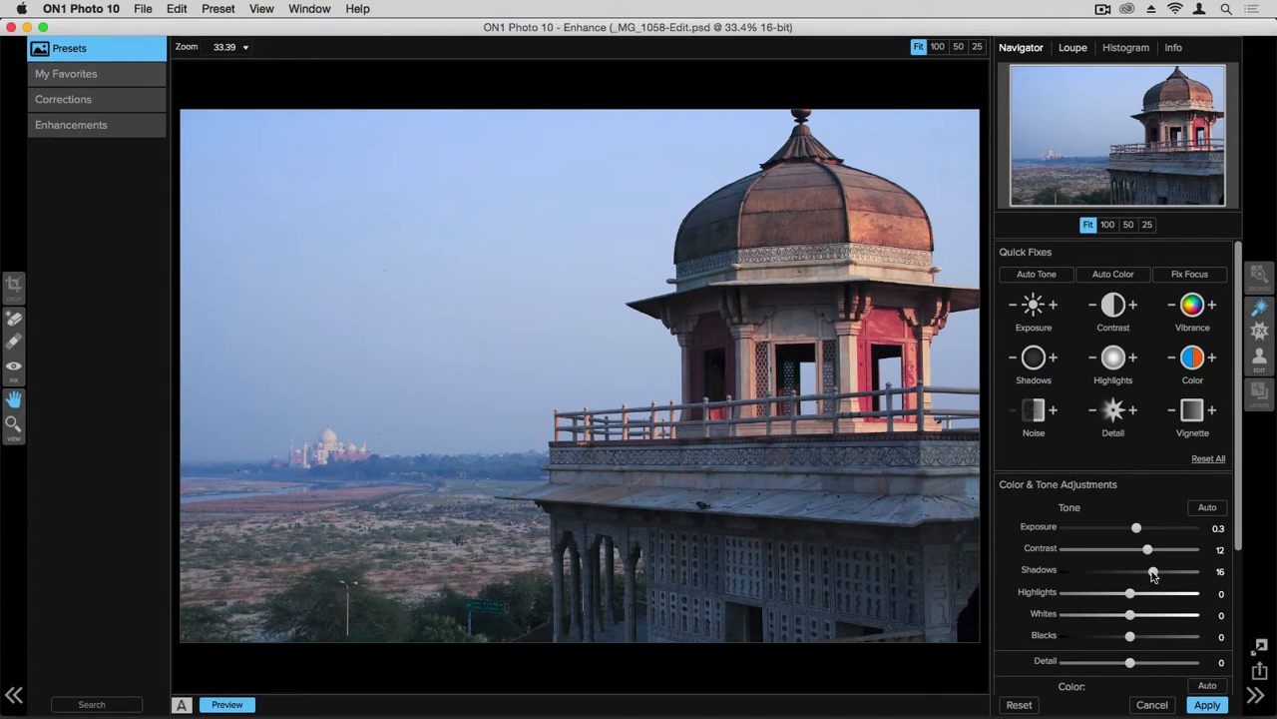
drag(1152, 571, 1130, 570)
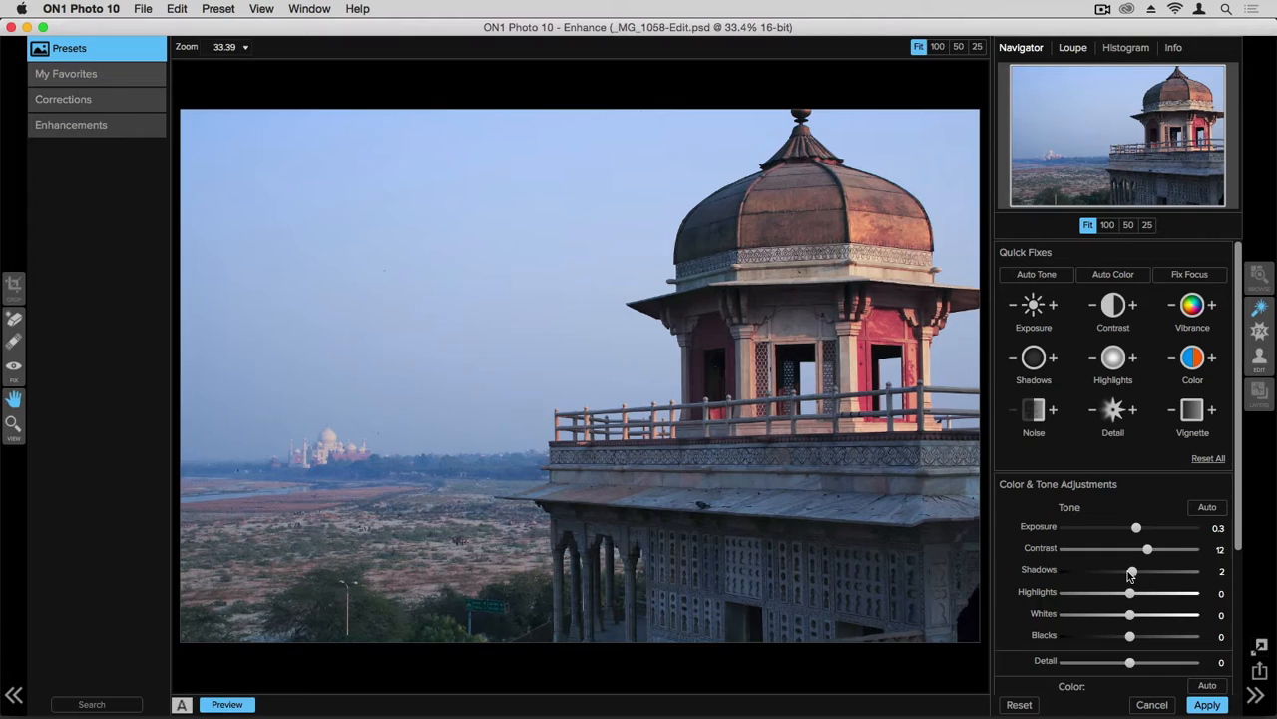
drag(1132, 571, 1157, 571)
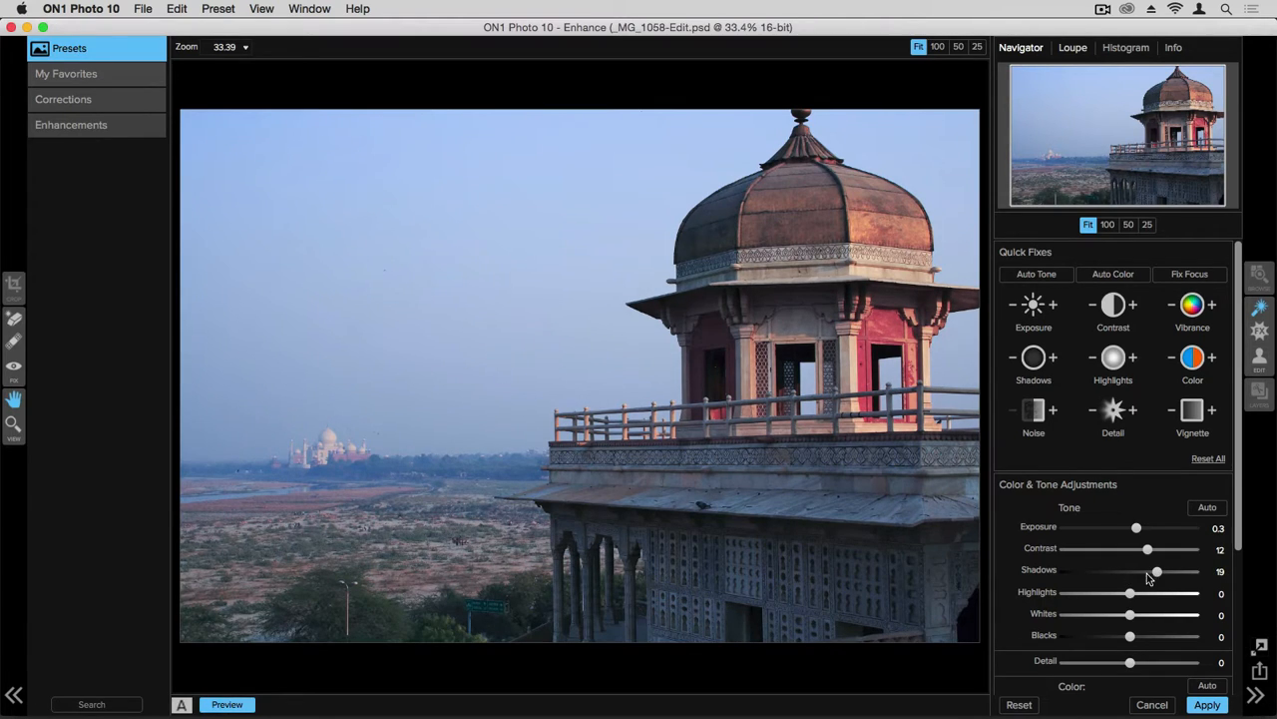
mouse_move(1131, 595)
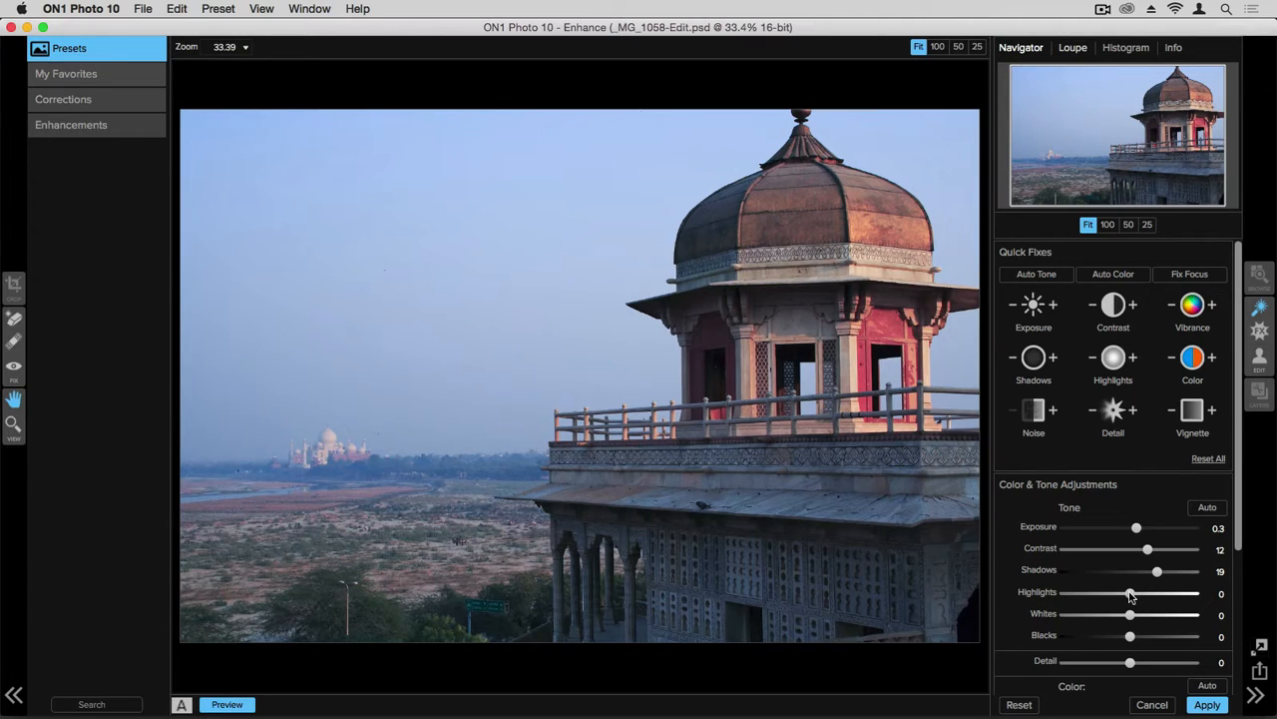
Set Highlights to 12, Whites to 6, Blacks to 13 and Detail to 32.
drag(1130, 594, 1145, 594)
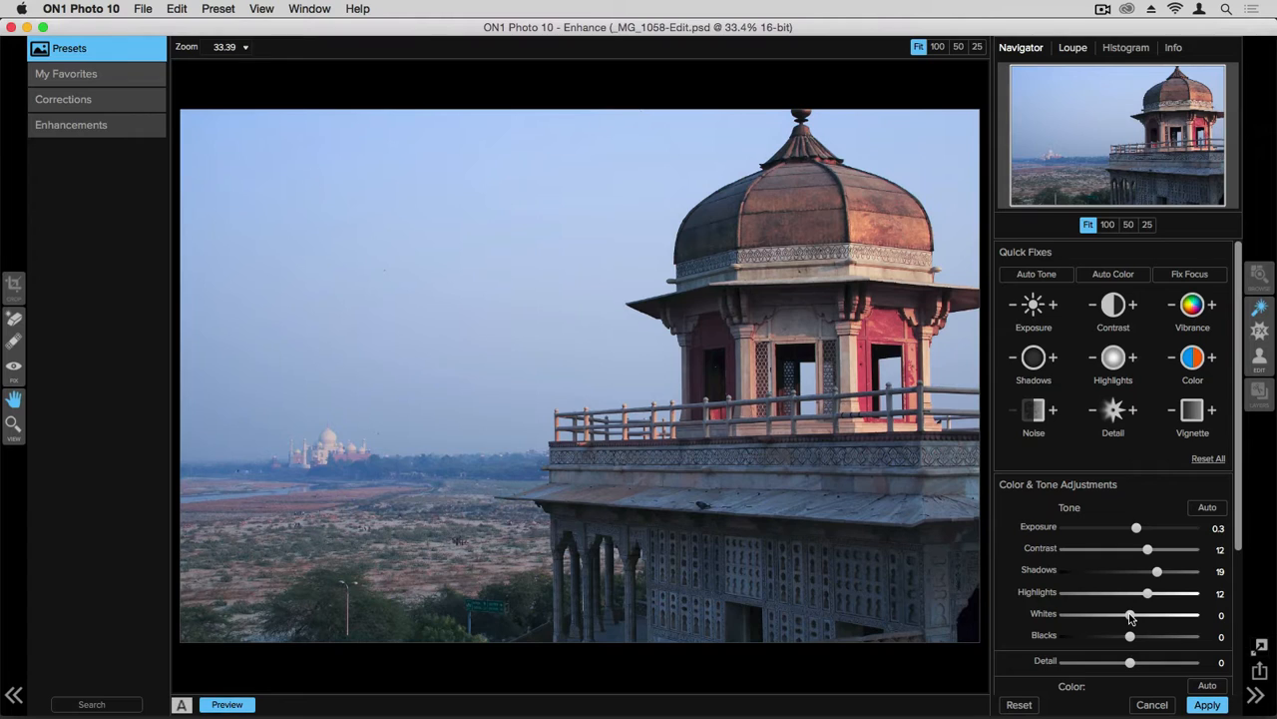
drag(1130, 615, 1157, 615)
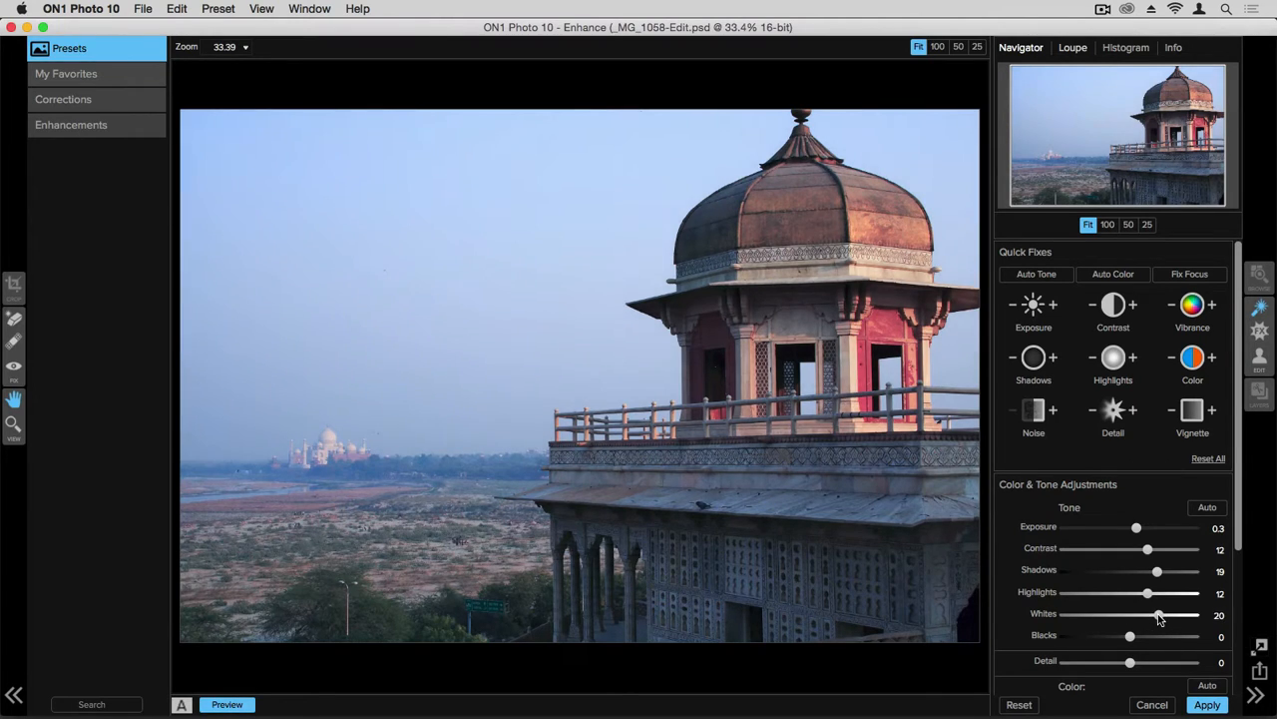
drag(1157, 614, 1141, 615)
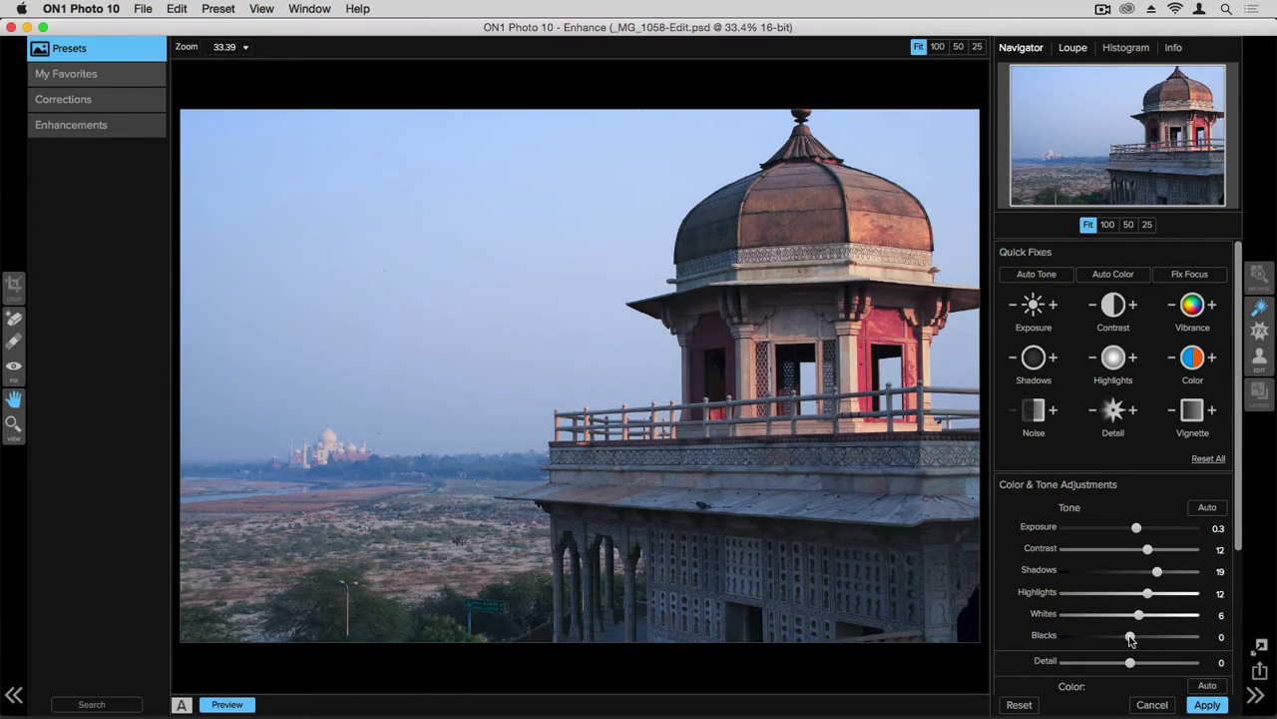
drag(1131, 637, 1115, 637)
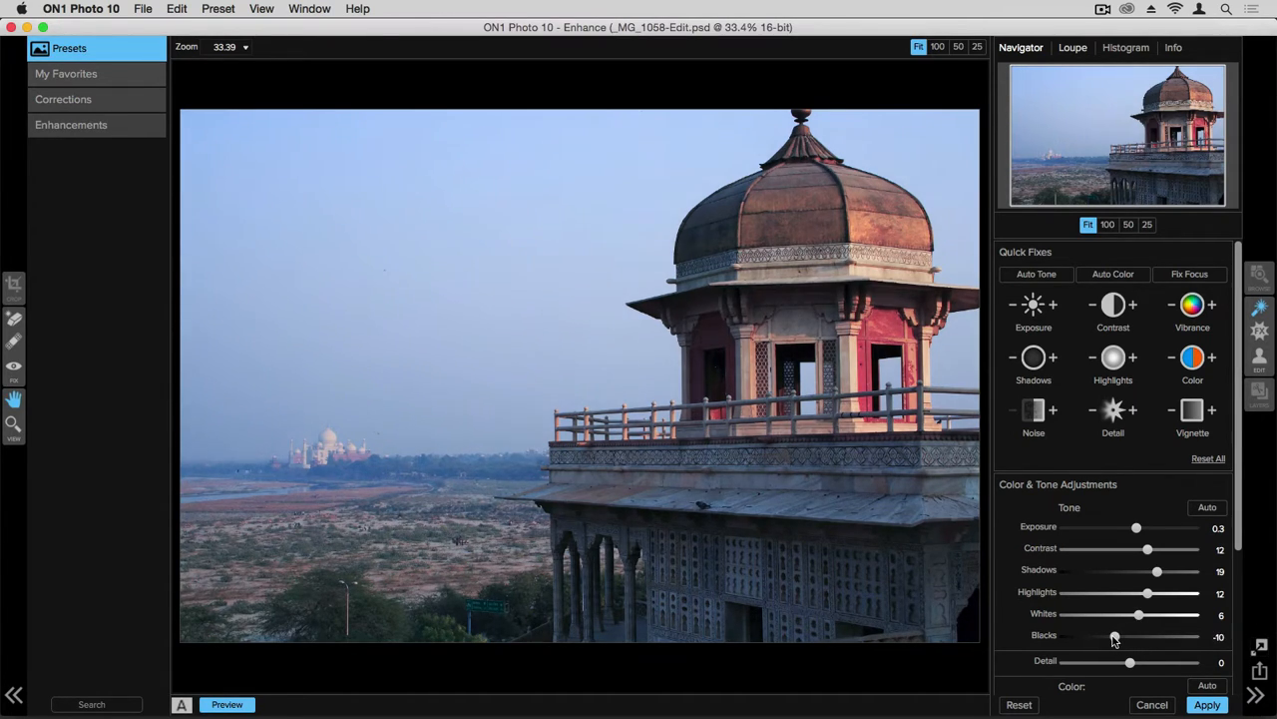
drag(1114, 635, 1153, 636)
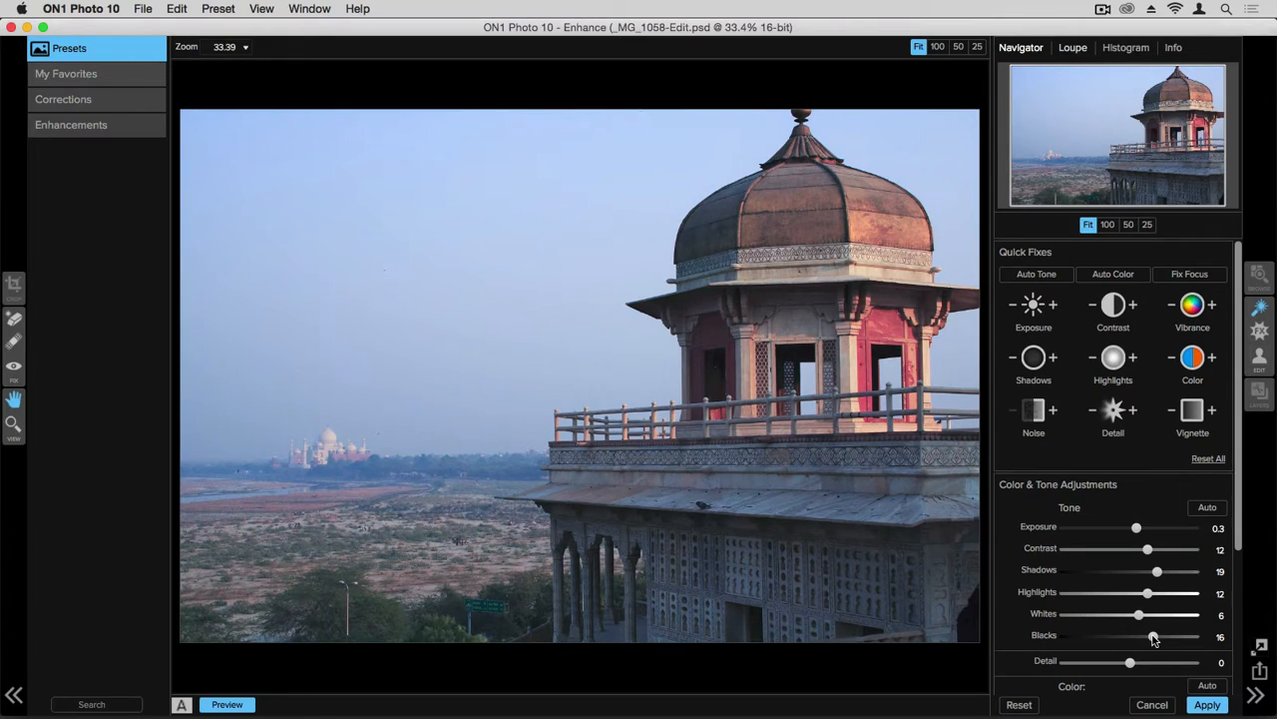
drag(1155, 635, 1148, 635)
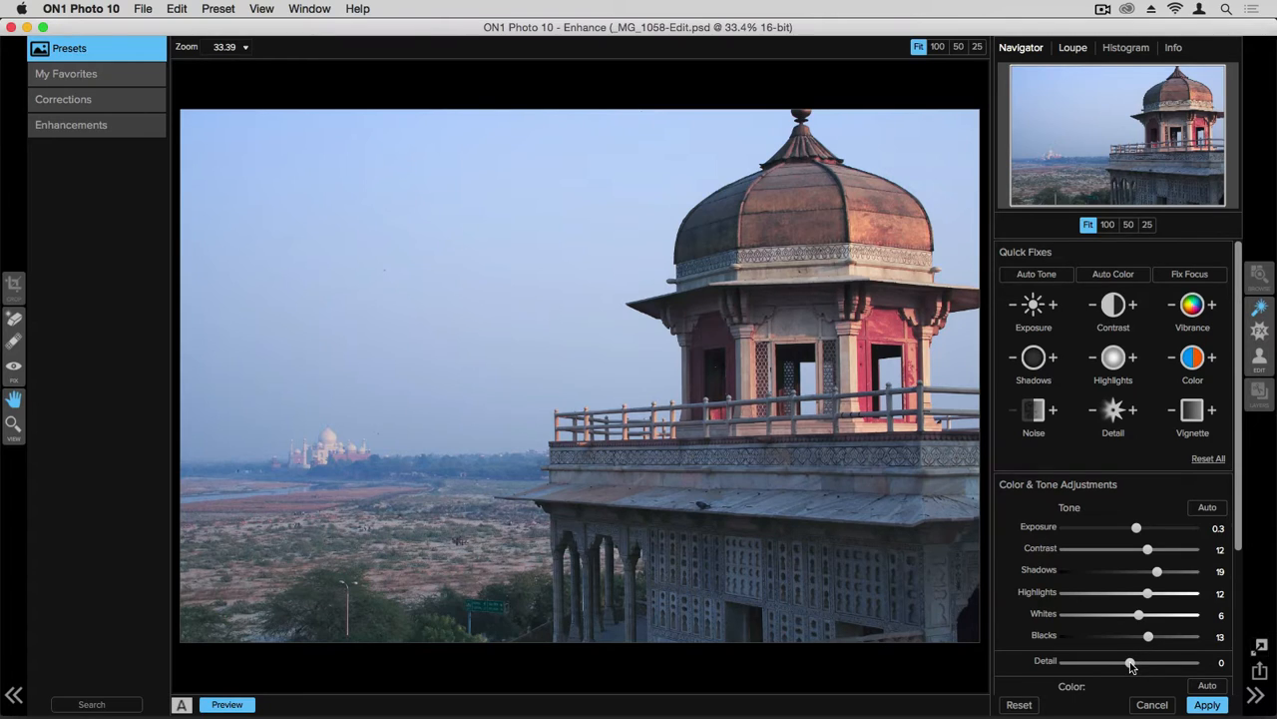
mouse_move(1129, 661)
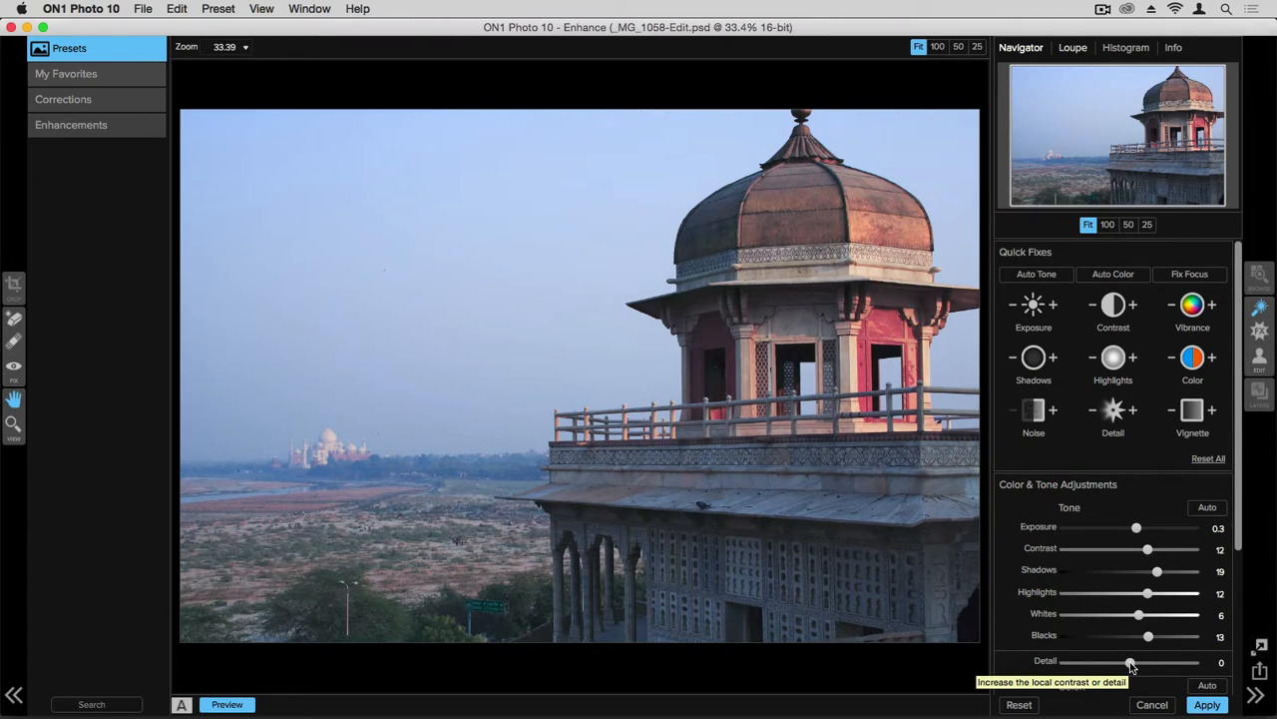
drag(1130, 661, 1148, 662)
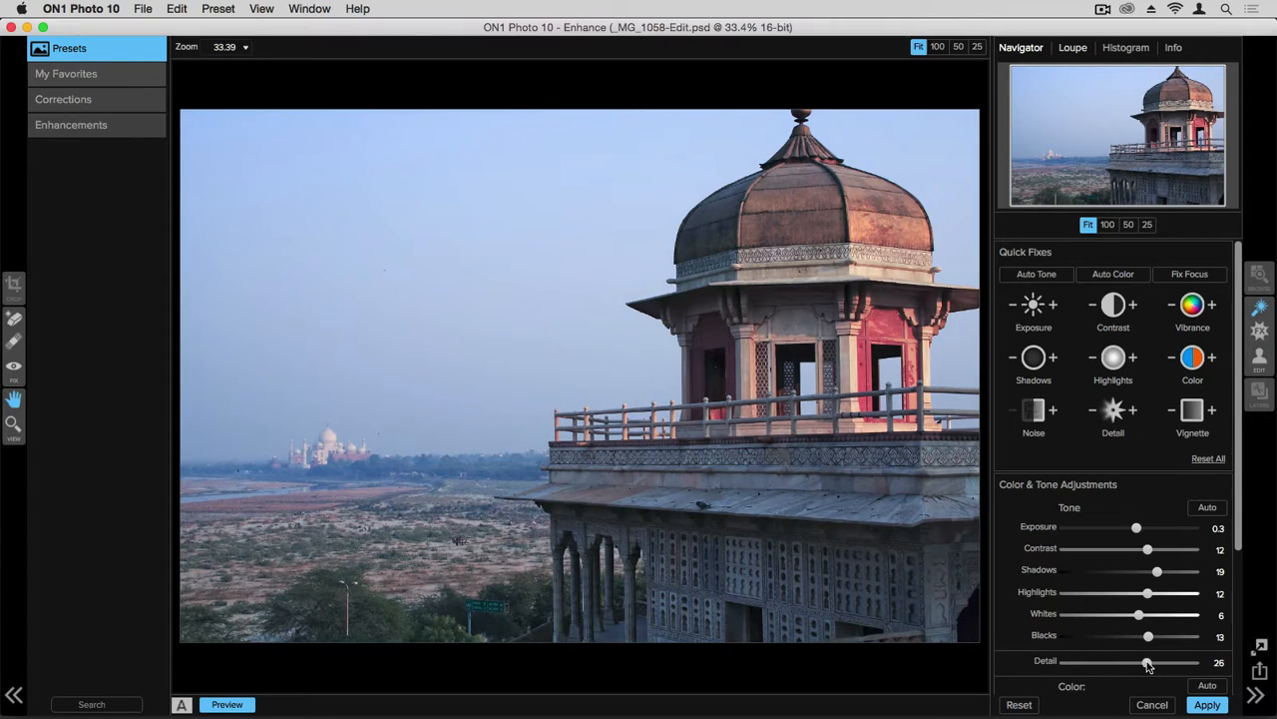
drag(1147, 663, 1158, 662)
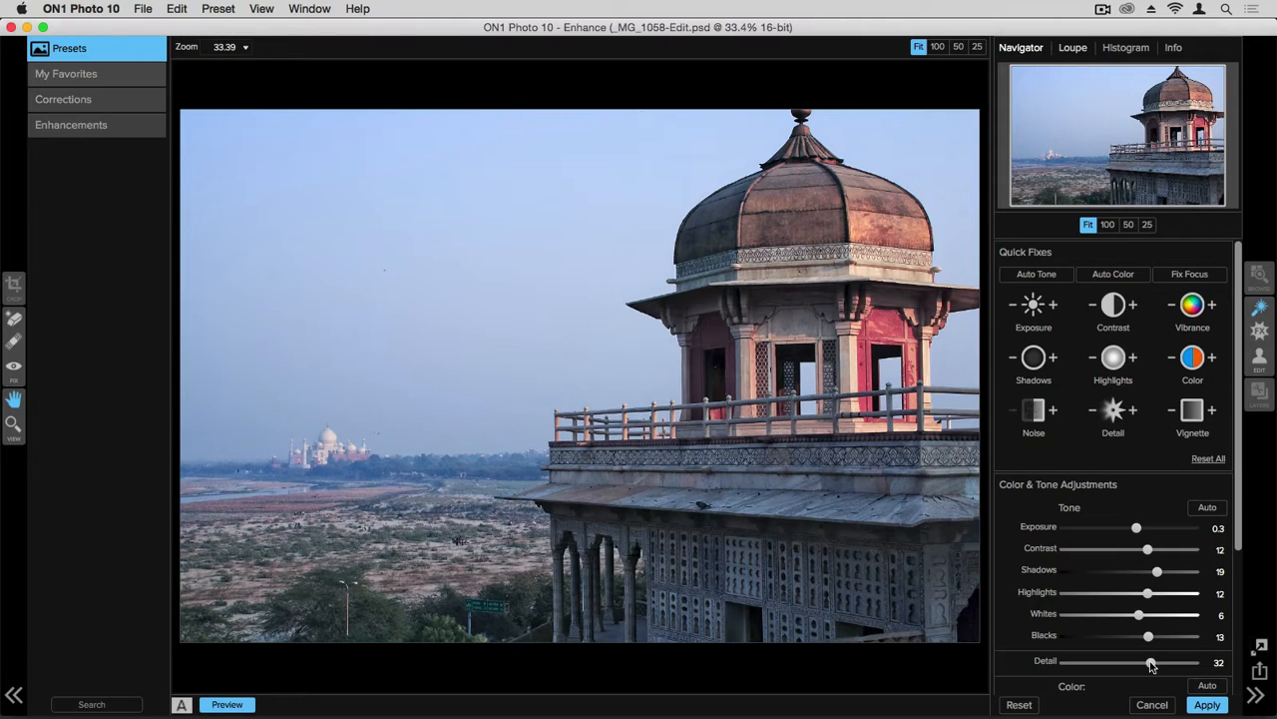
In the Color section, warm the Temperature to 28.
scroll(down, 3)
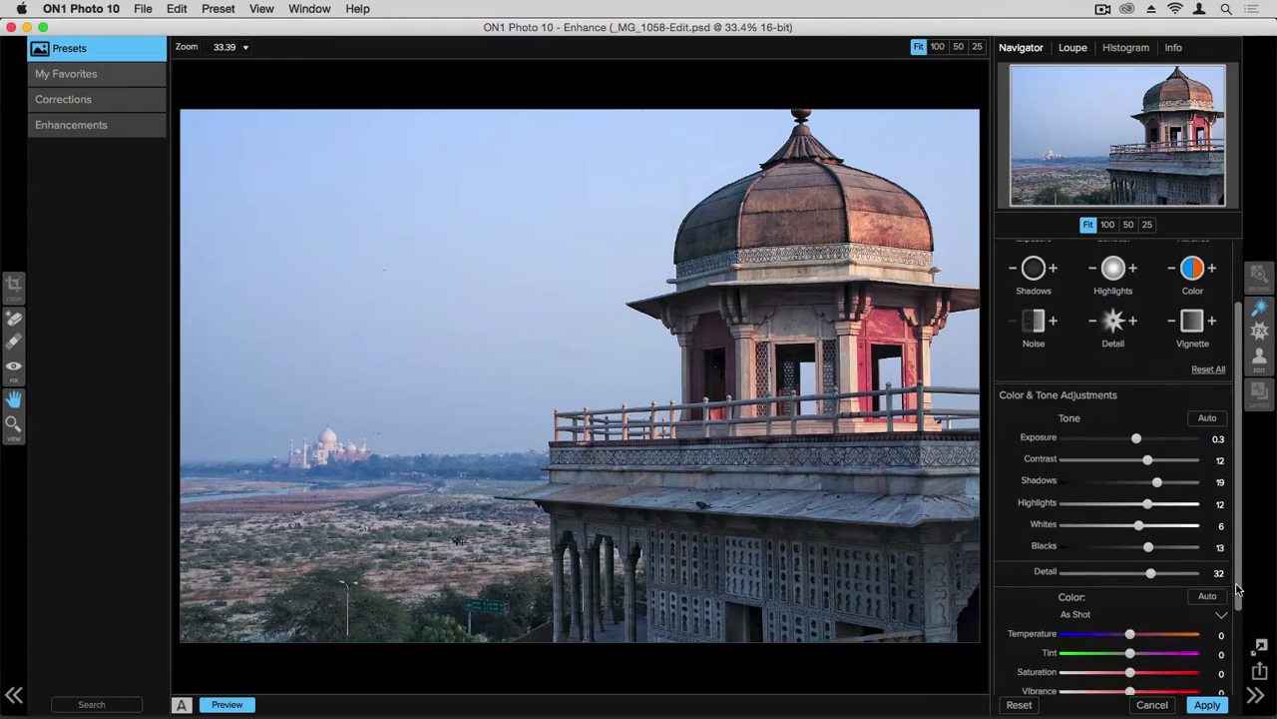
scroll(down, 3)
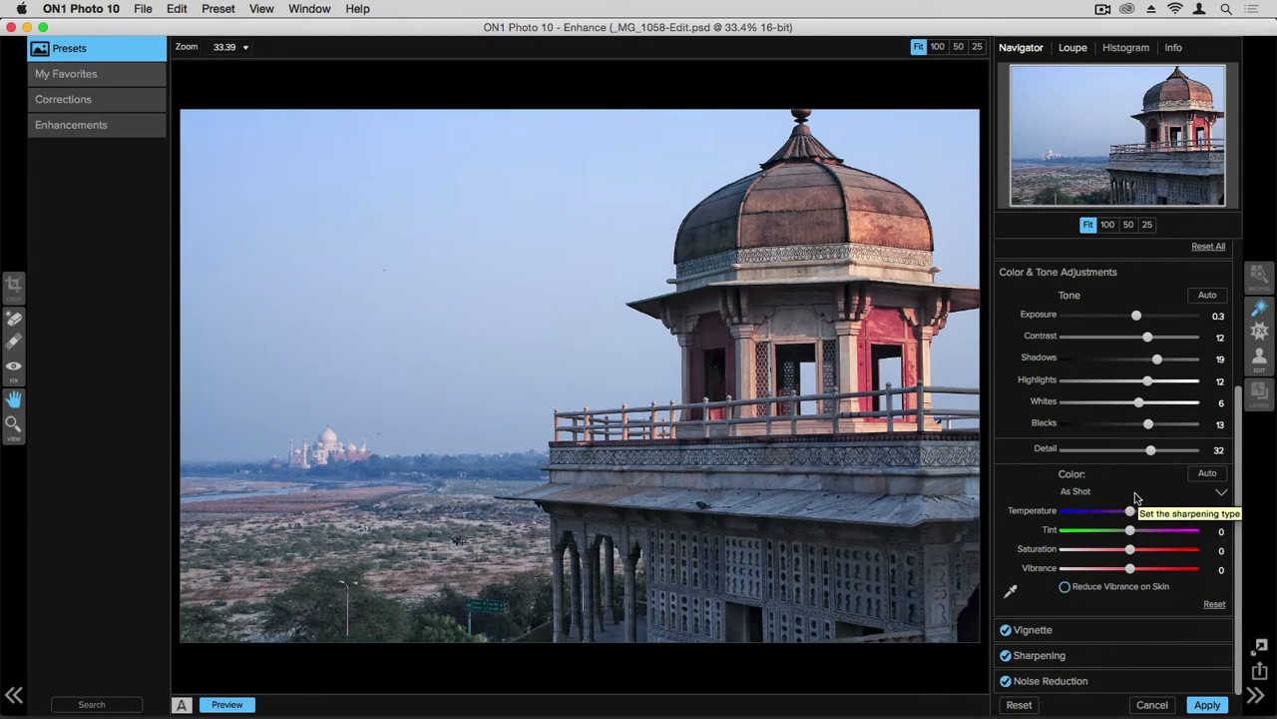
drag(1128, 511, 1136, 511)
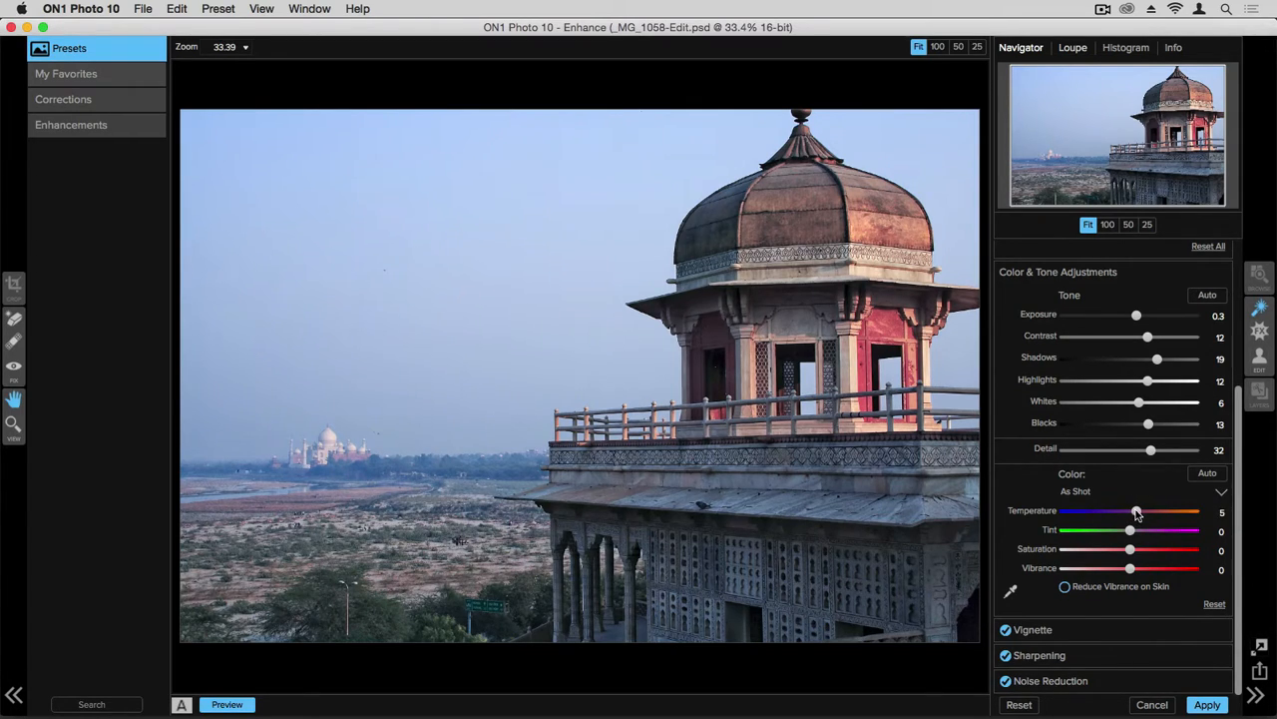
drag(1136, 511, 1152, 511)
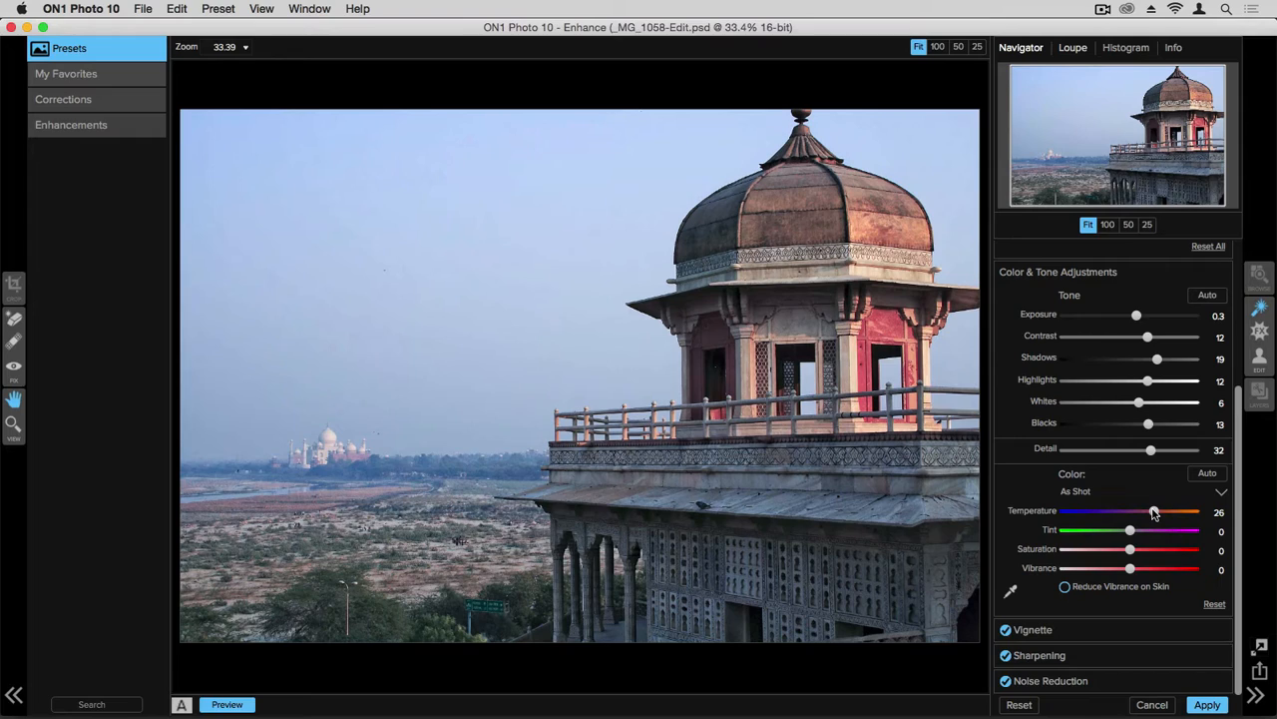
drag(1154, 511, 1155, 511)
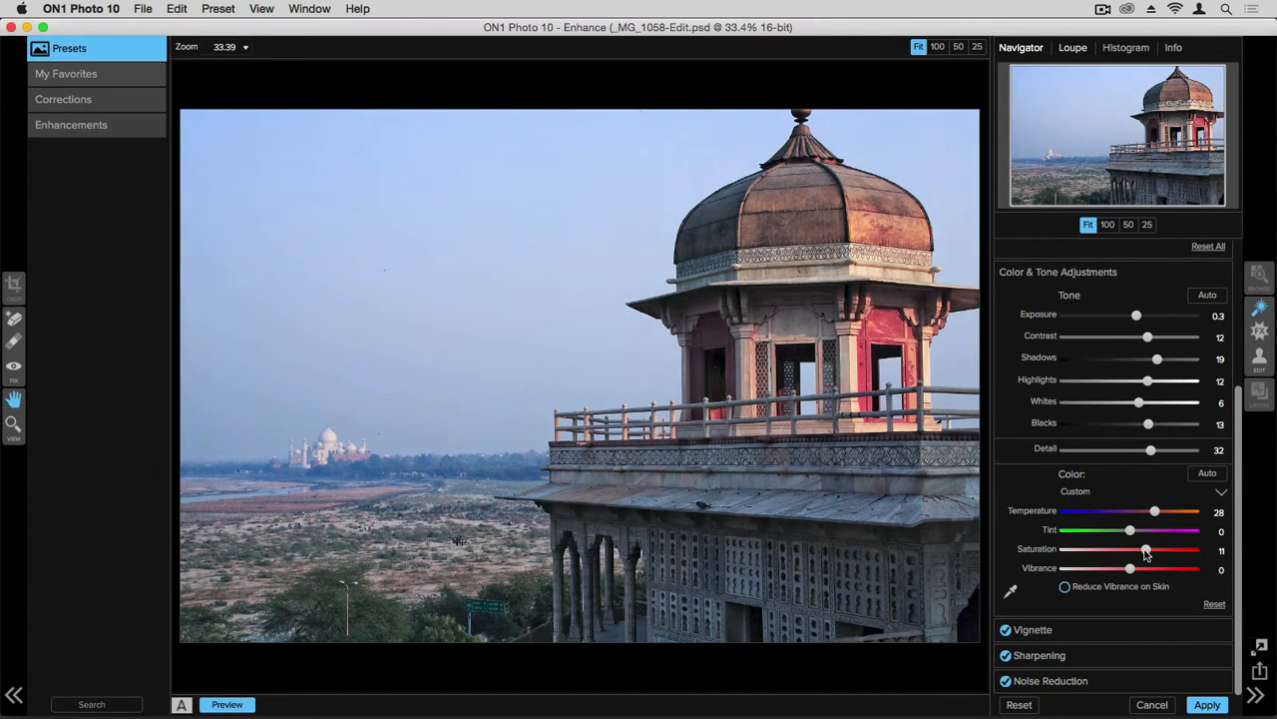
Reset Saturation to 0, set Vibrance to 14, and enable Reduce Vibrance on Skin.
drag(1145, 550, 1130, 549)
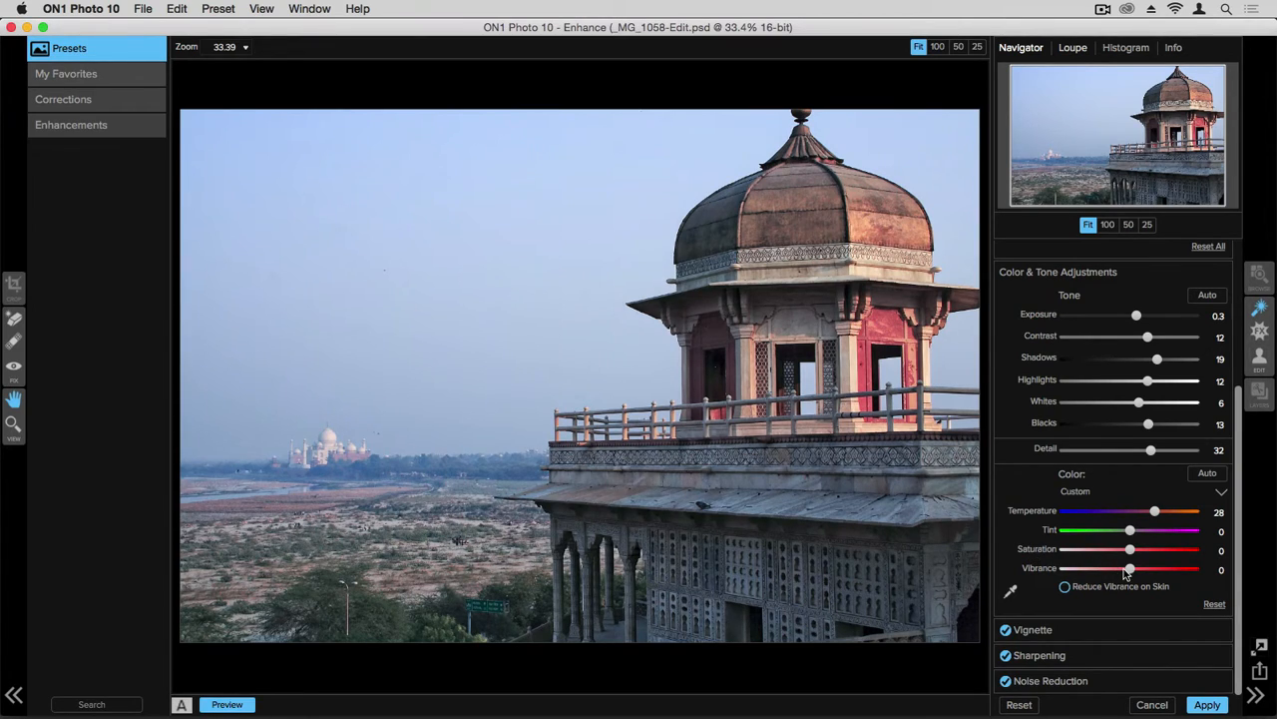
drag(1127, 569, 1149, 569)
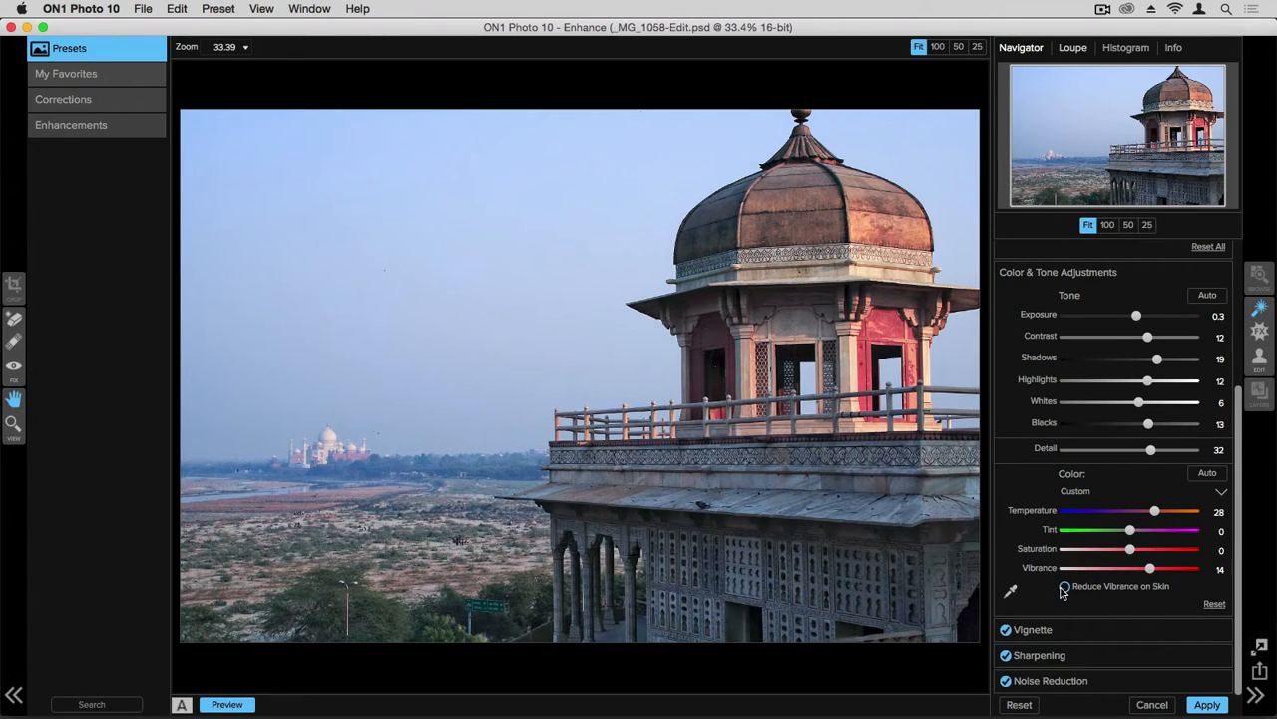
click(1064, 586)
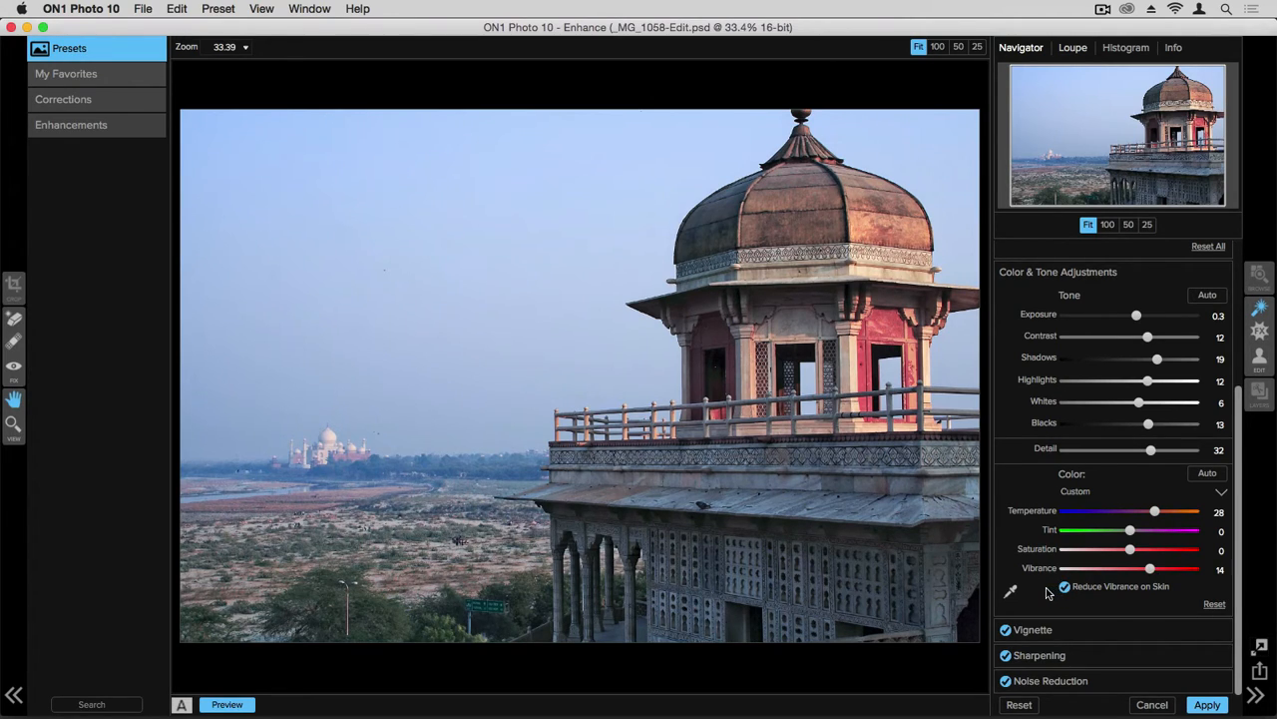